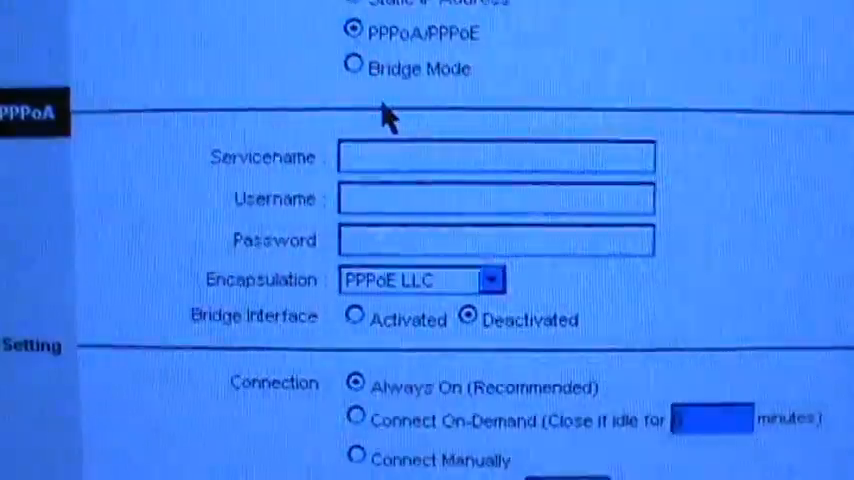
Step: Select Bridge Mode so the WAN encapsulation shows 1483 Bridged IP LLC
scroll("down", 3)
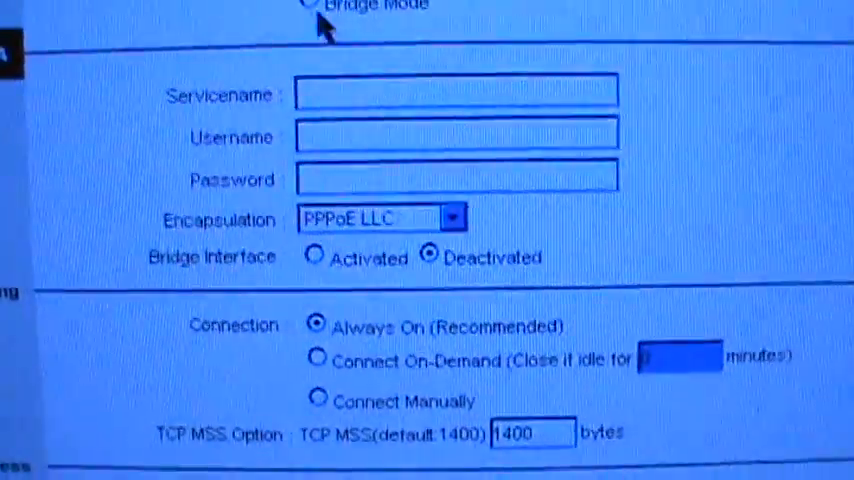
left_click(307, 6)
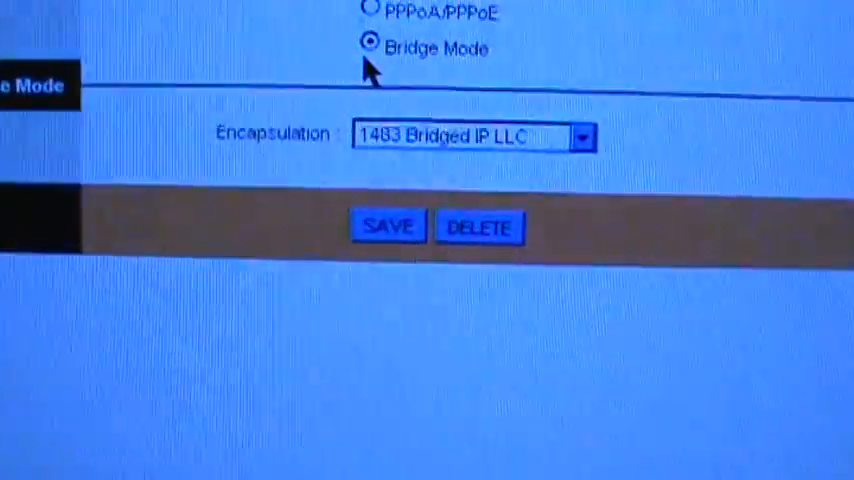